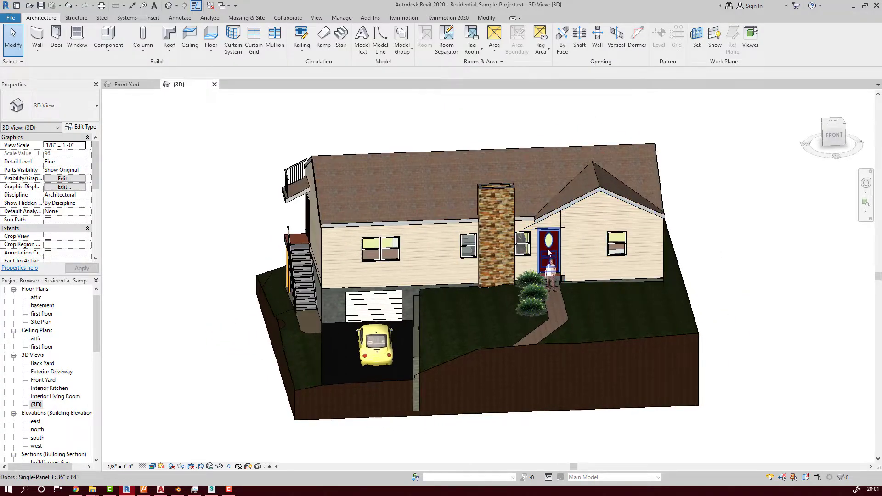
# Export the Revit 3D view of the house to a DWG drawing.
pyautogui.click(761, 122)
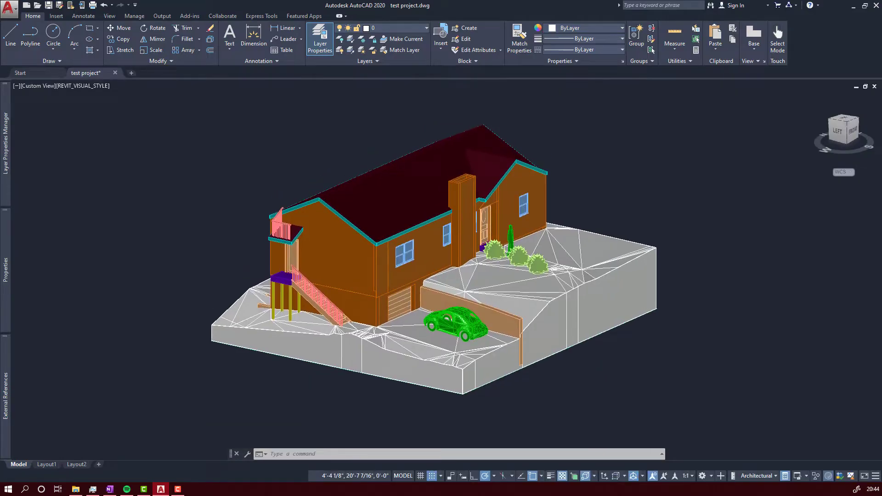
# Save the drawing as test project.dwg in AutoCAD 2018 format, replacing the existing file.
pyautogui.click(8, 7)
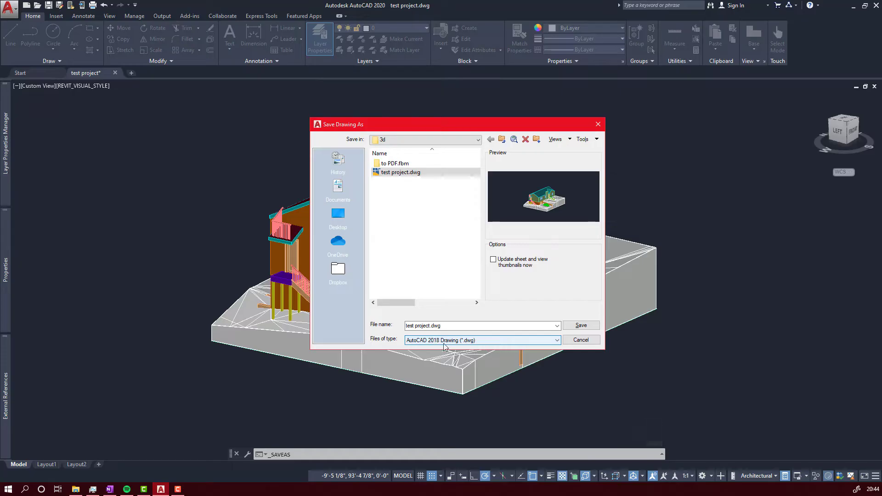
pyautogui.click(581, 325)
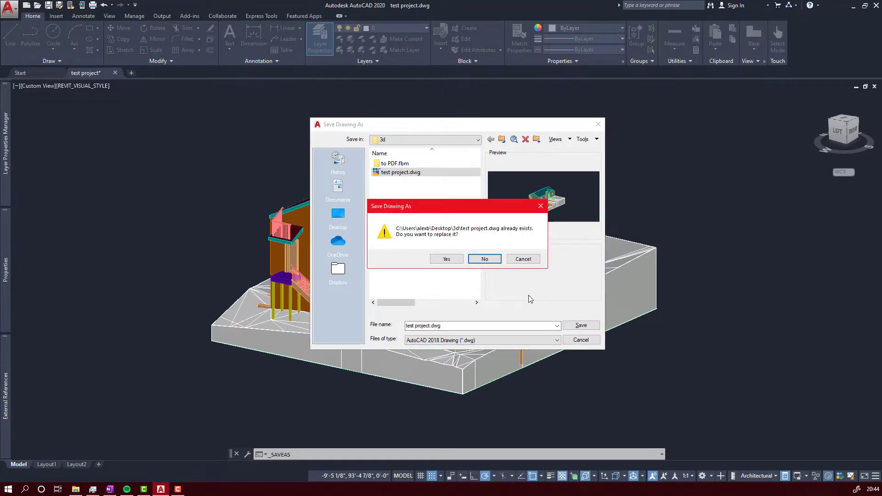
pyautogui.click(446, 259)
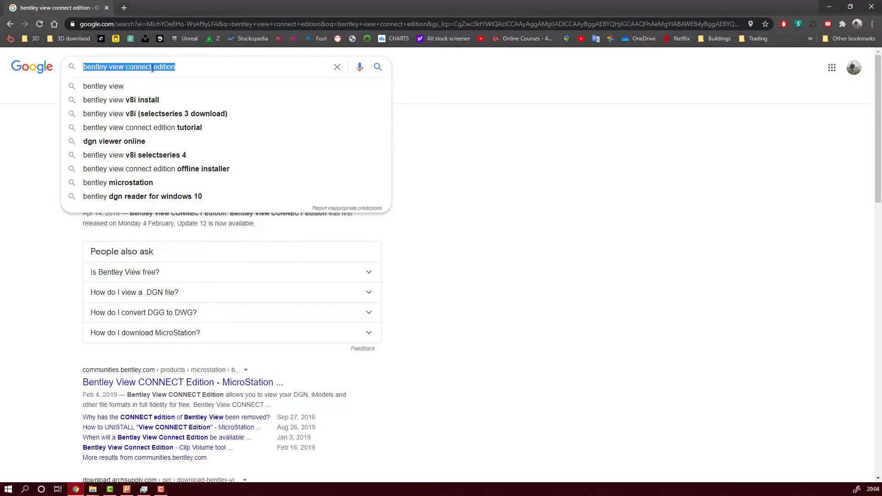
# Search Google for Bentley View CONNECT Edition and open the bentley.com product page.
pyautogui.press('Return')
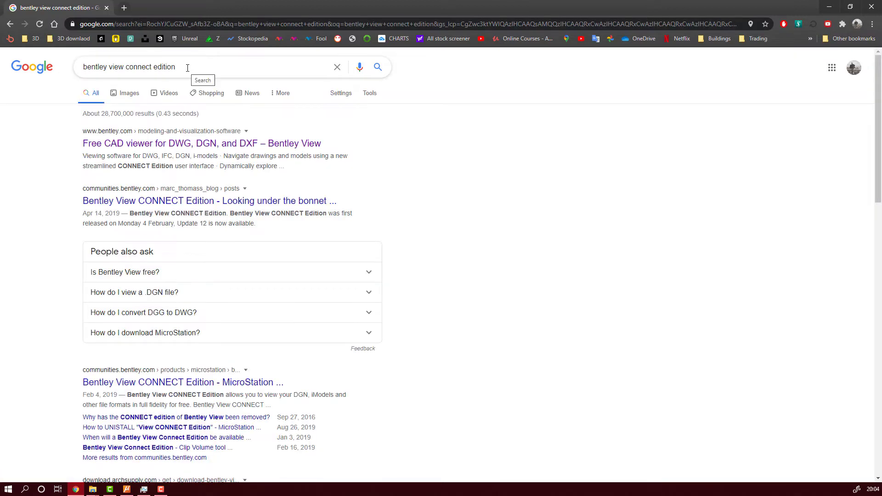
pyautogui.click(201, 143)
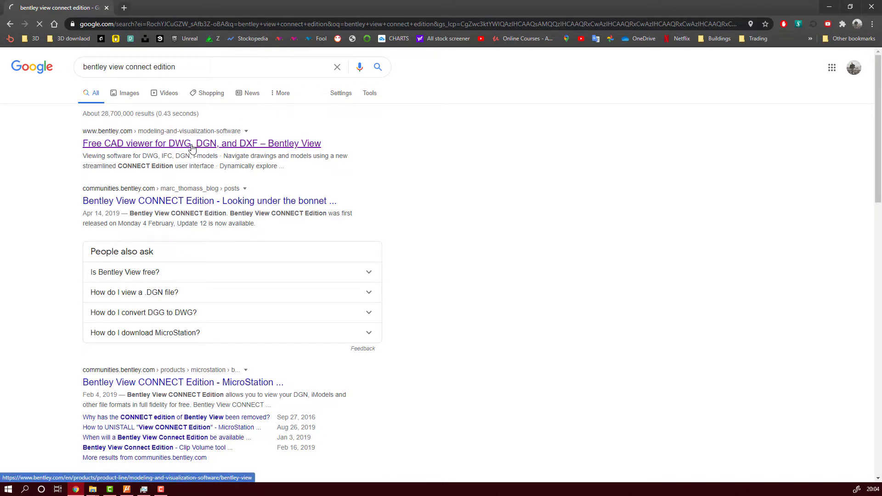
pyautogui.click(201, 144)
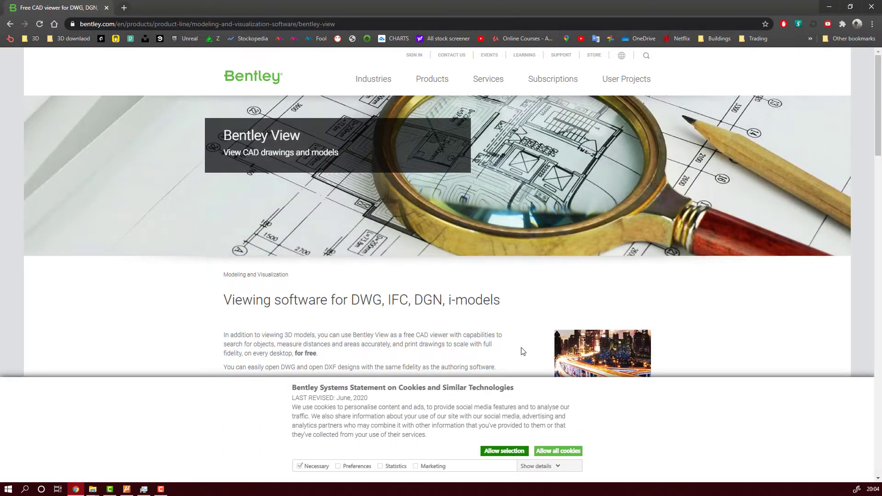
pyautogui.scroll(-3)
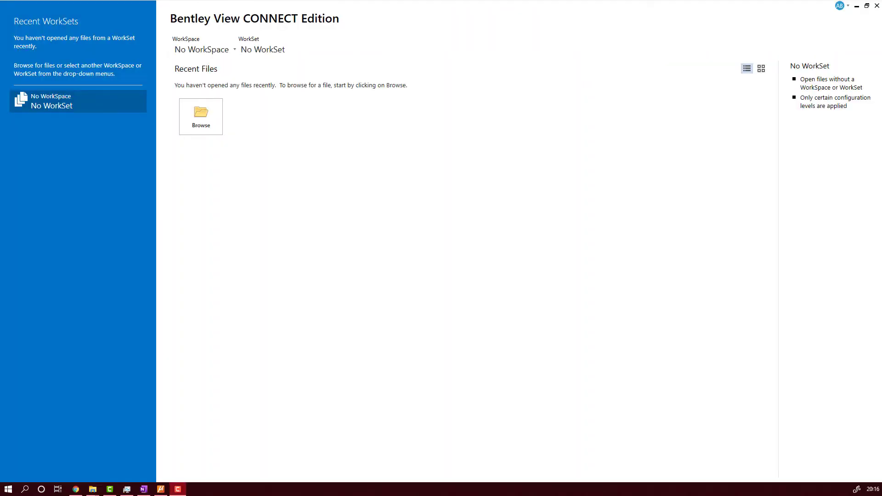
pyautogui.moveTo(461, 162)
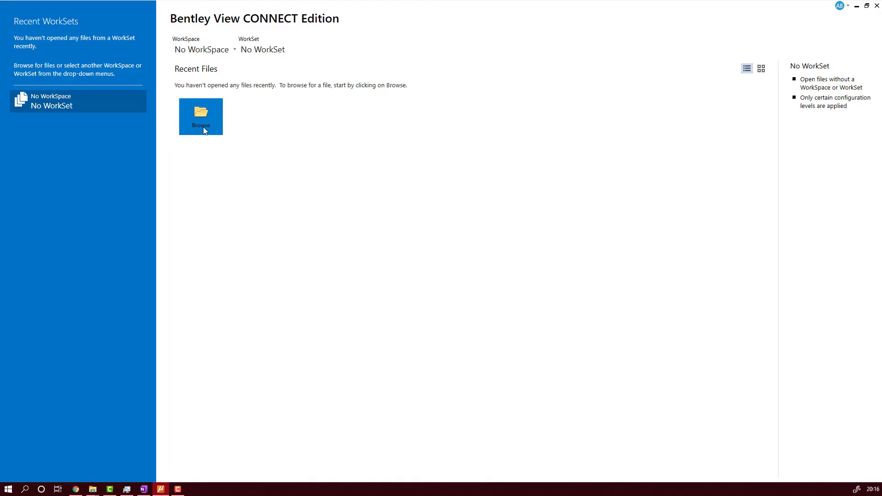
# Browse with the All Files filter and open test project.dwg from the 3d folder.
pyautogui.click(201, 117)
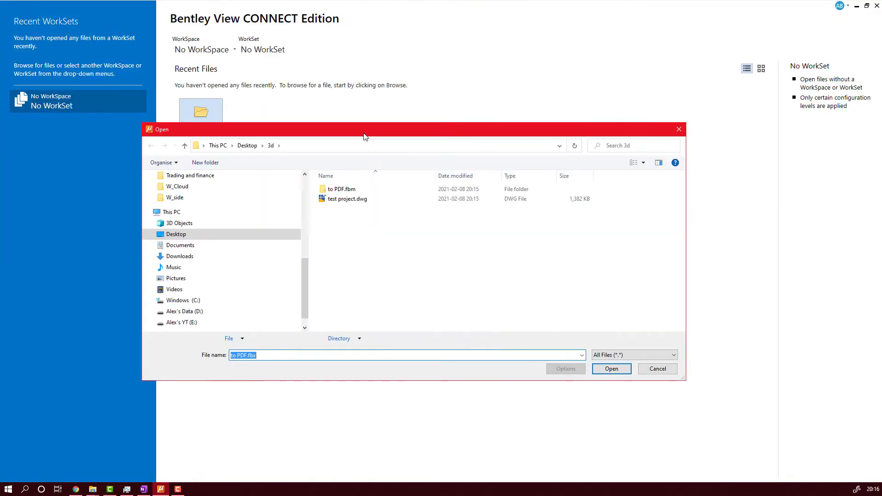
pyautogui.click(673, 354)
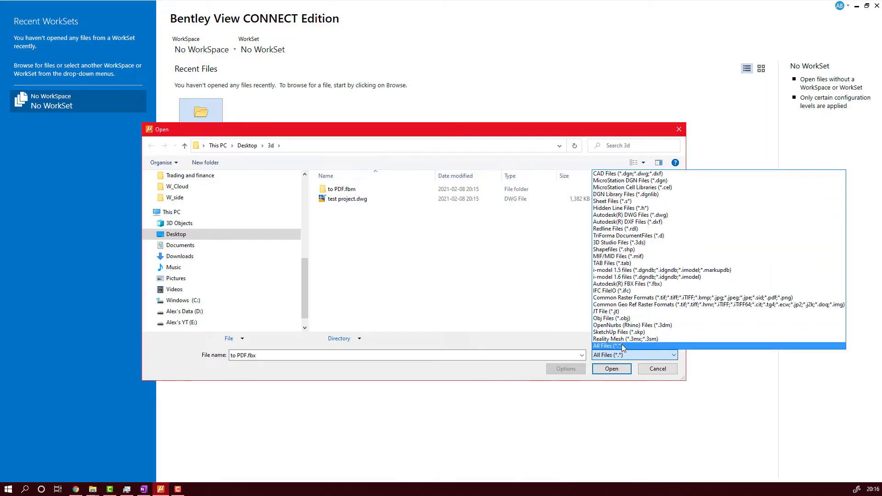
pyautogui.click(622, 346)
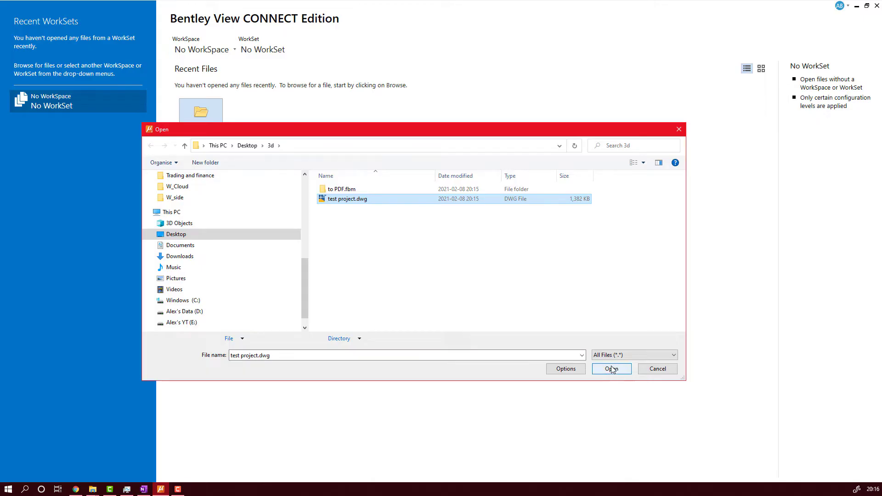
pyautogui.click(610, 369)
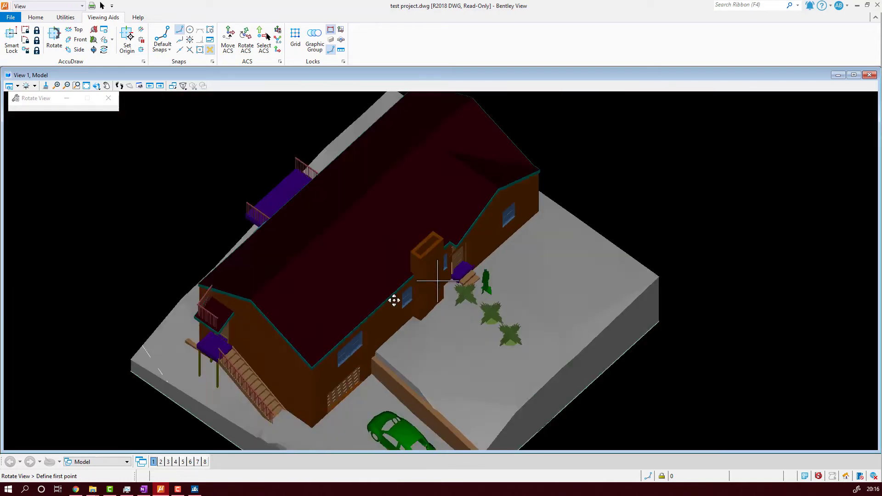
# Fit the whole house model in the view and go to the File page.
pyautogui.click(394, 300)
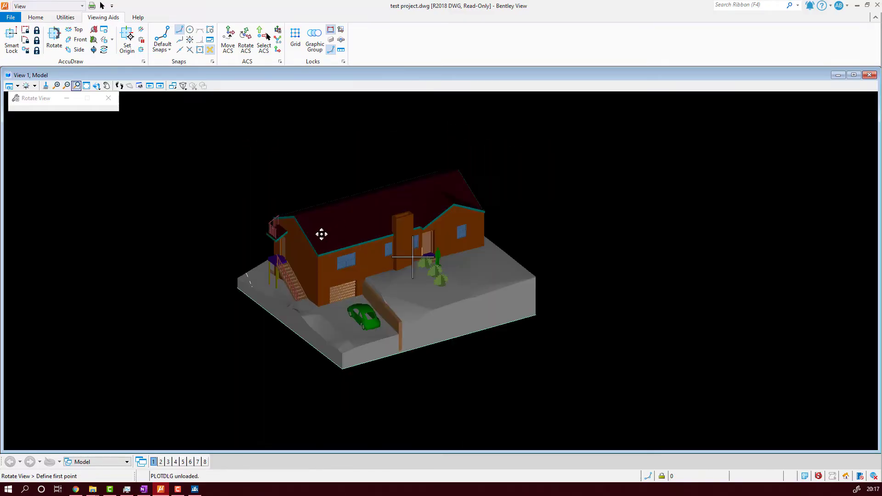
pyautogui.click(10, 17)
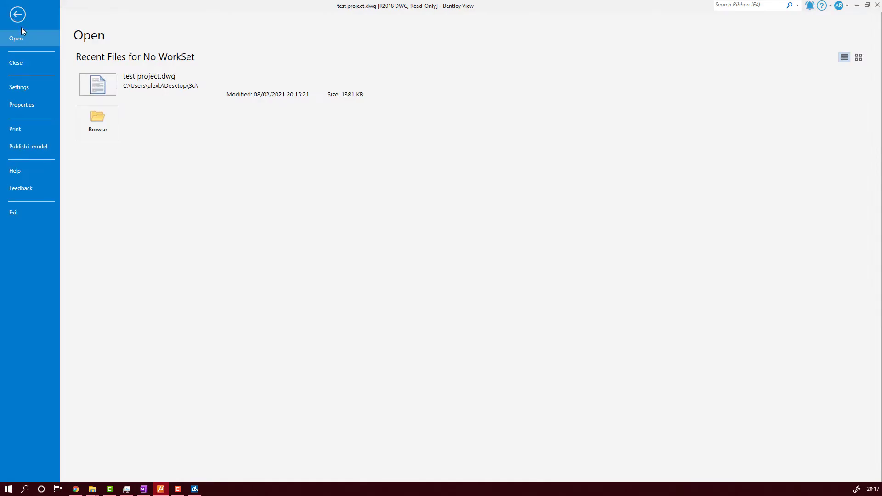
# Choose Print to PDF with the Print to 3D option enabled.
pyautogui.click(16, 129)
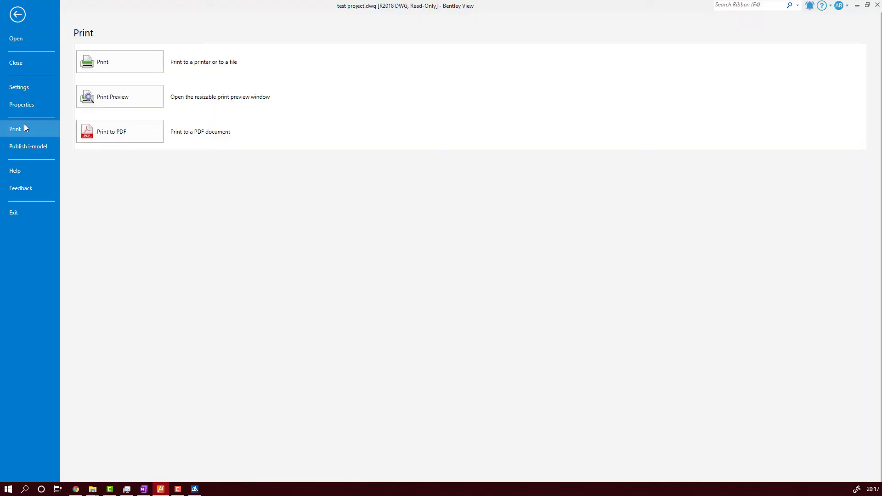
pyautogui.click(101, 61)
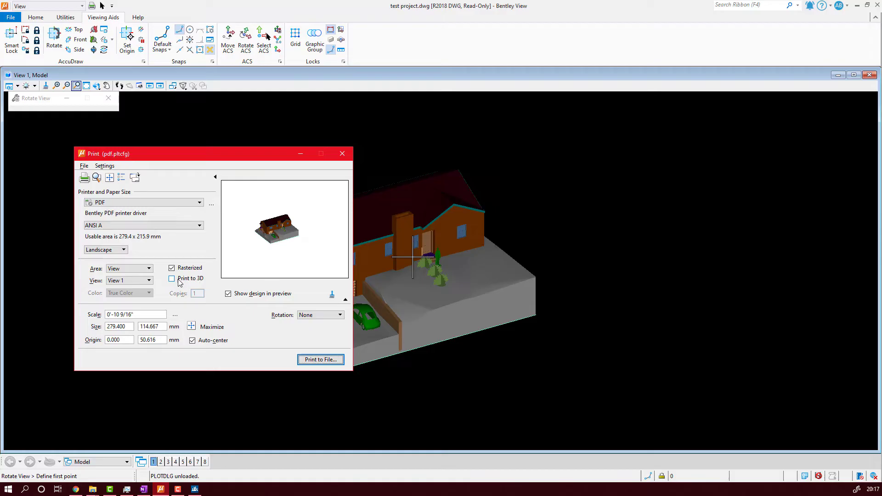
pyautogui.click(171, 278)
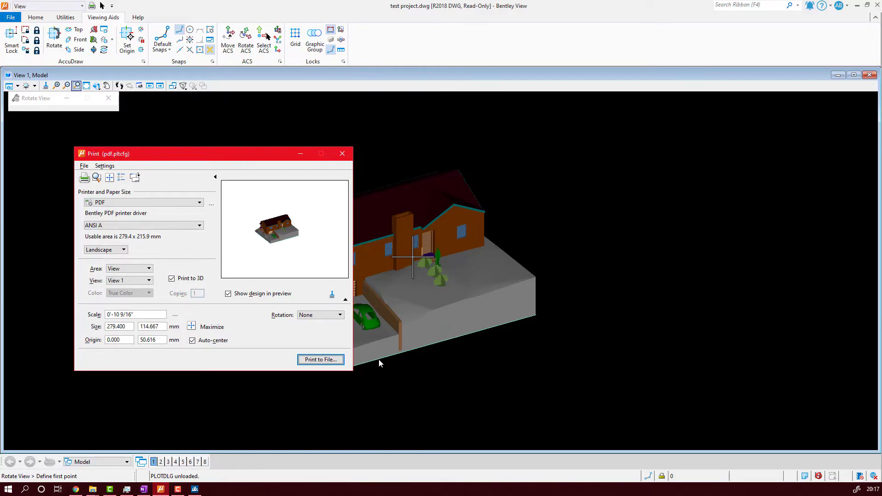
# Save the 3D PDF as test project-Model-000.pdf in the Desktop 3d folder.
pyautogui.click(320, 359)
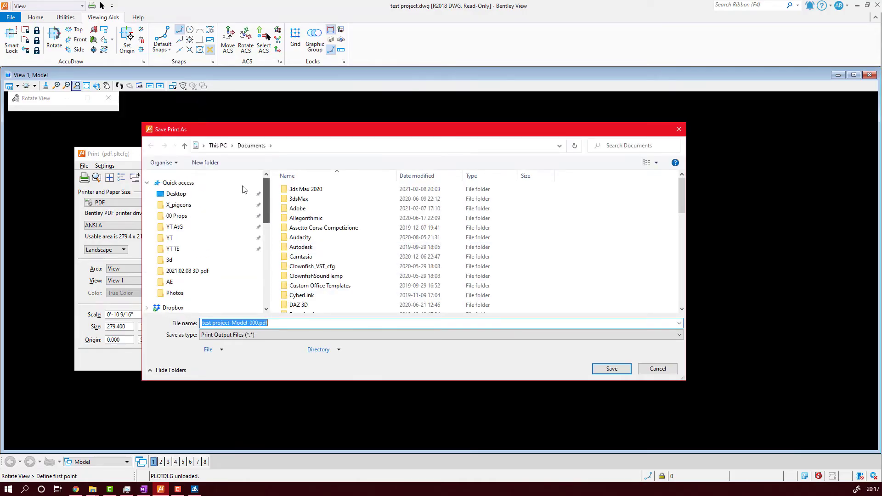
pyautogui.click(175, 194)
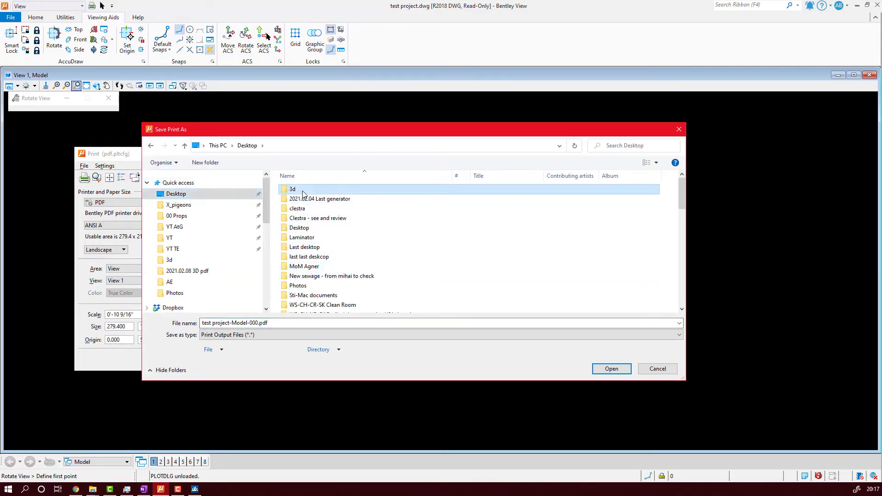
pyautogui.doubleClick(292, 188)
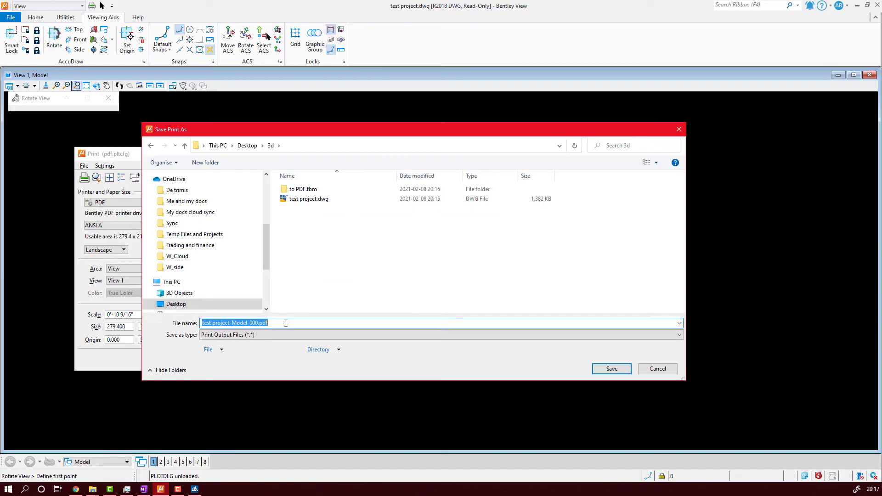
pyautogui.click(610, 369)
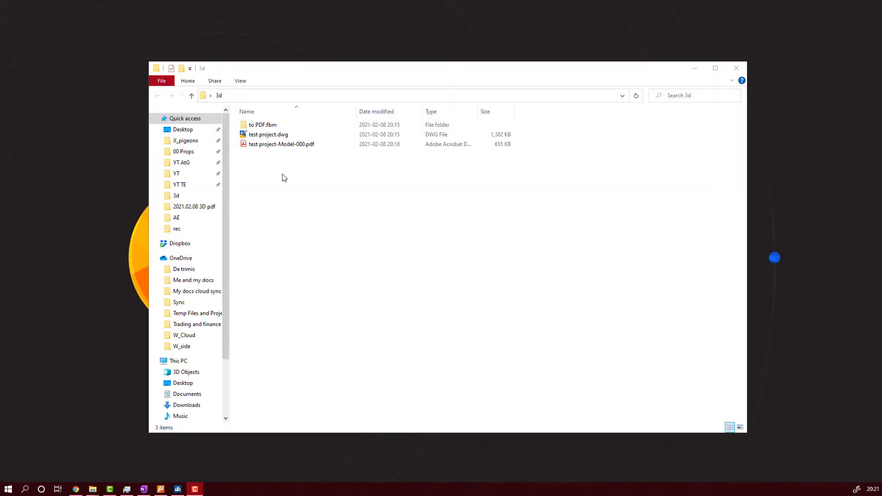
# Open test project-Model-000.pdf from the 3d folder in Acrobat.
pyautogui.doubleClick(282, 145)
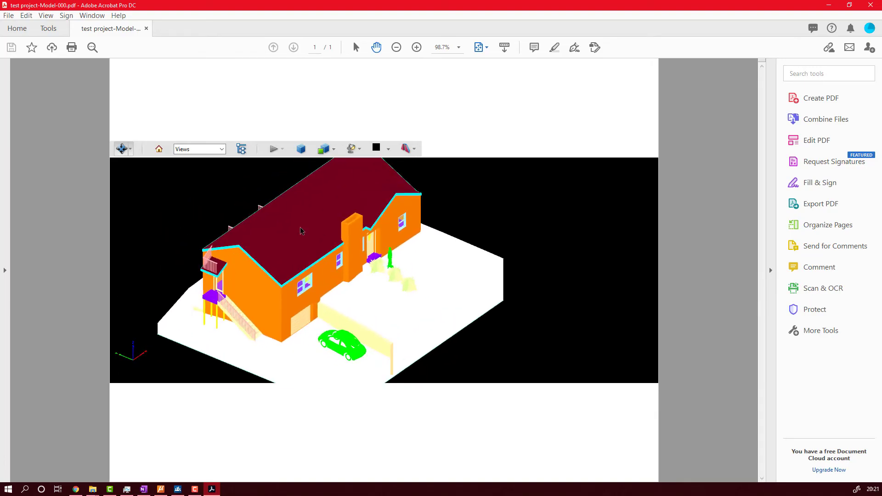
# Enable a cross section through the house model and bring up Cross Section Properties.
pyautogui.click(405, 148)
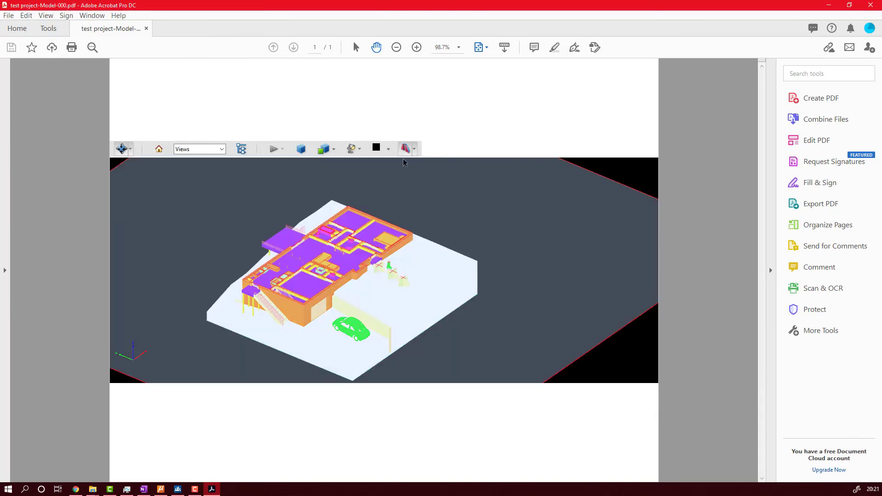
pyautogui.click(404, 148)
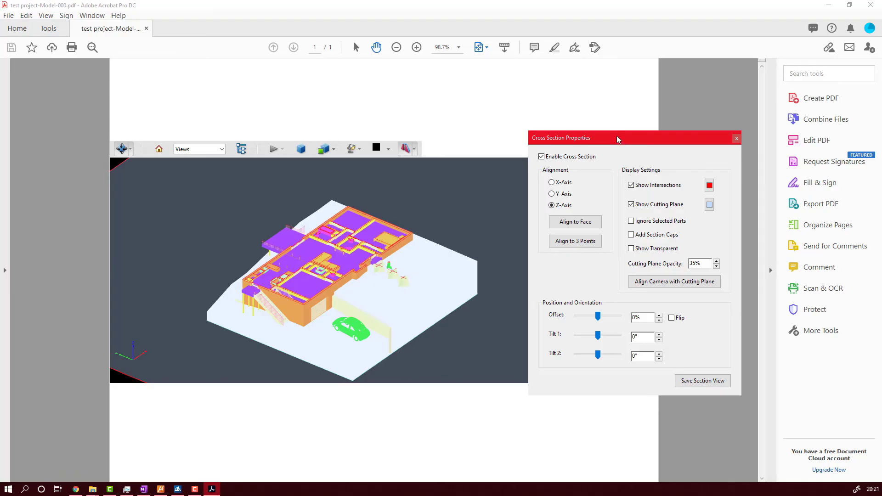